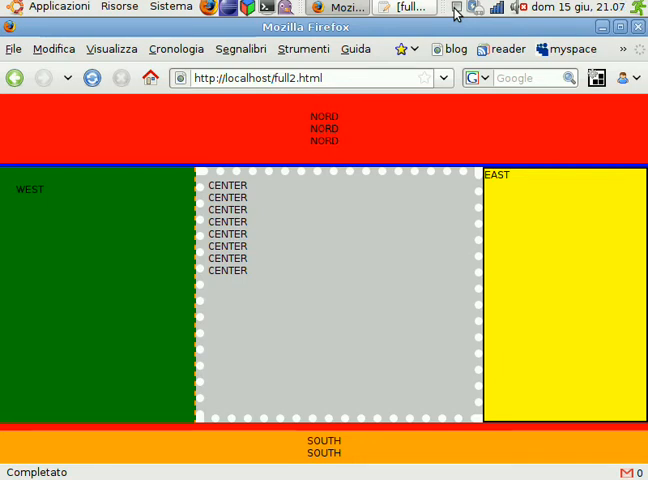
mouse_move(617, 30)
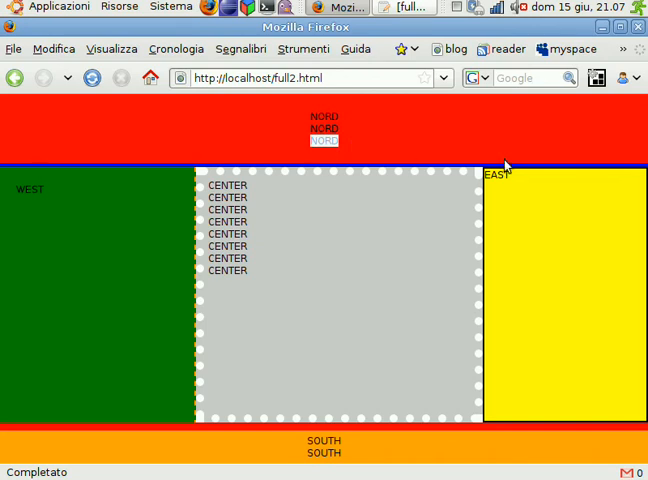
mouse_move(211, 309)
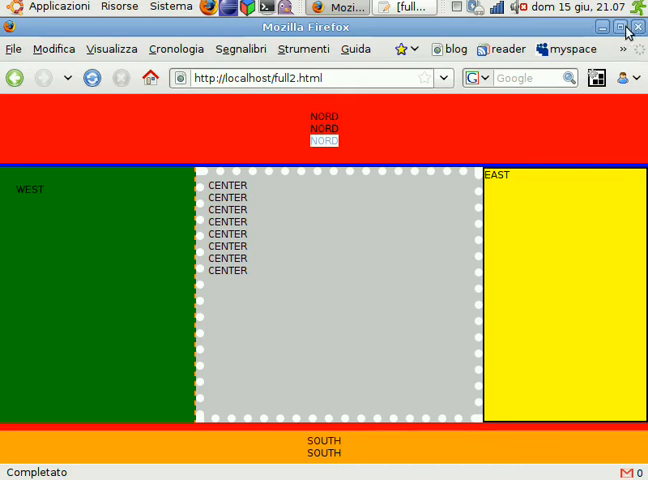
mouse_move(623, 27)
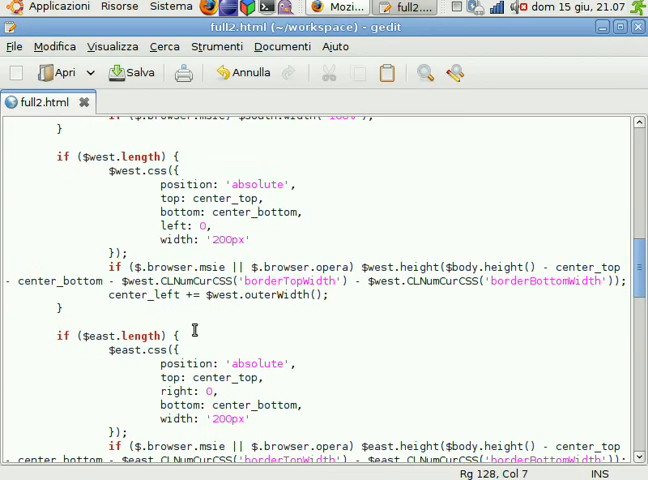
- Scroll full2.html to the body's north, west, east, south and center divs
scroll(up, 3)
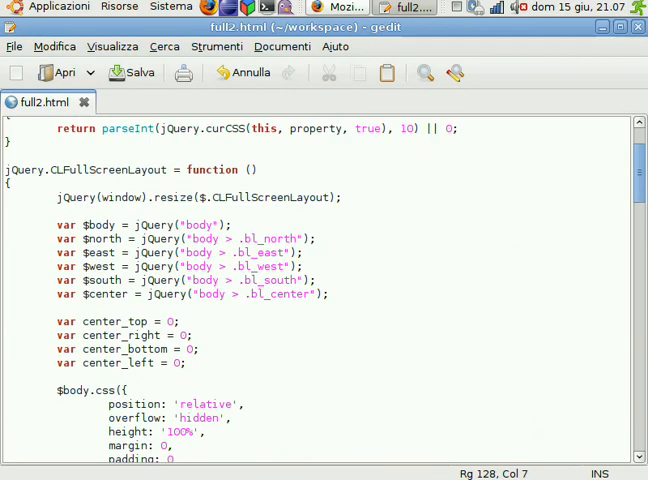
scroll(down, 3)
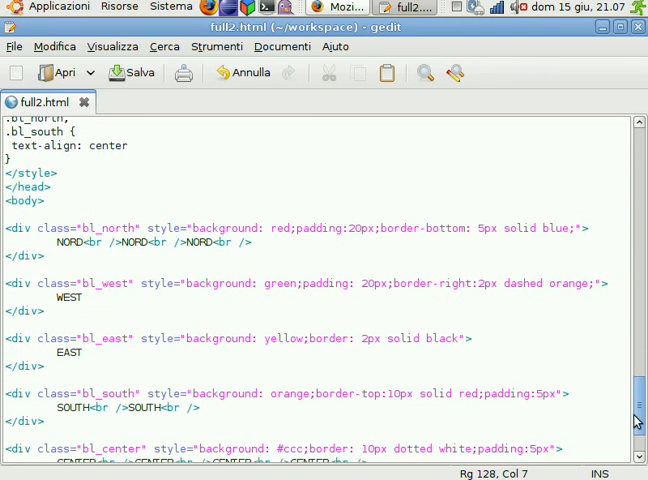
- Remove the bl_center div block from the end of the body
scroll(down, 3)
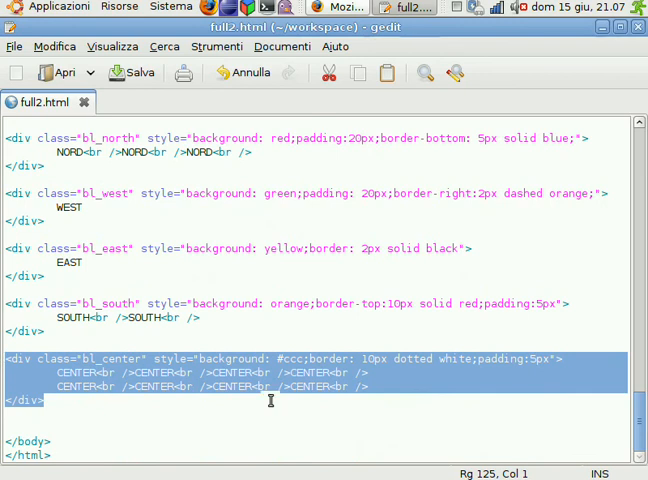
key(Delete)
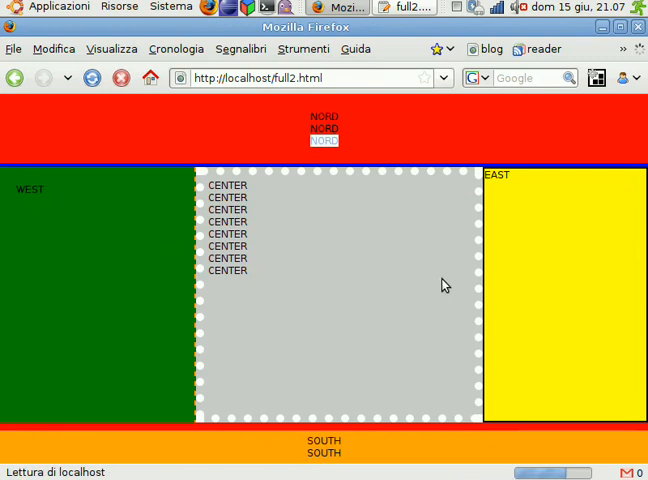
- Reload the test page in Firefox and confirm the five-region layout is unchanged
click(405, 7)
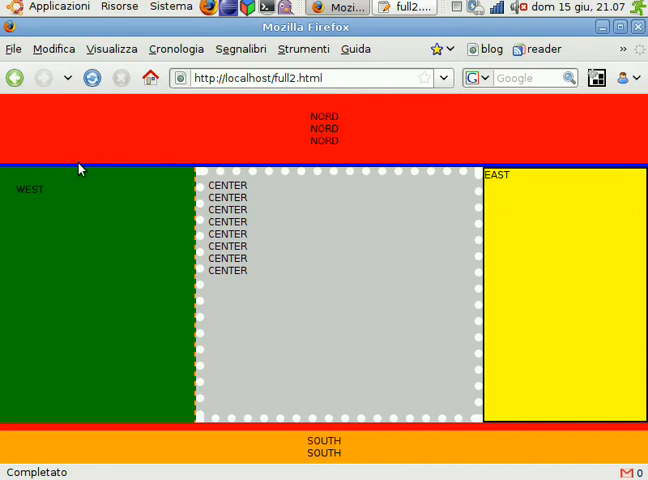
click(404, 7)
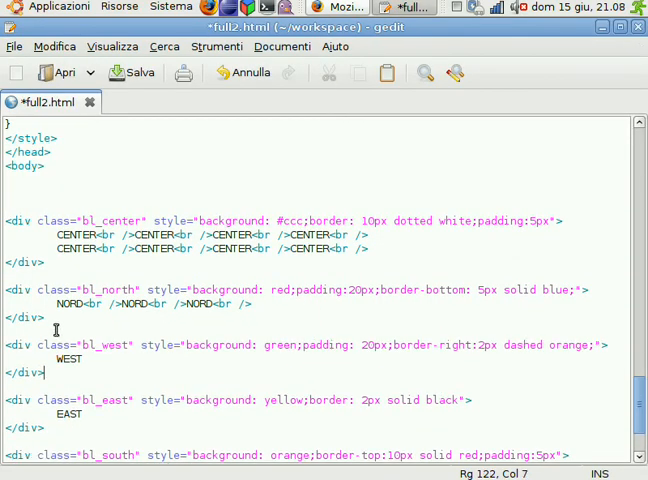
- Start a <!-- comment before the bl_west div to hide the west region
text(<!--)
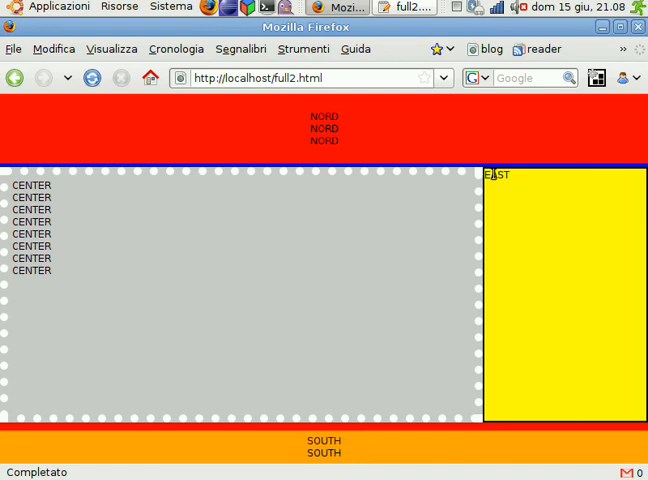
mouse_move(496, 209)
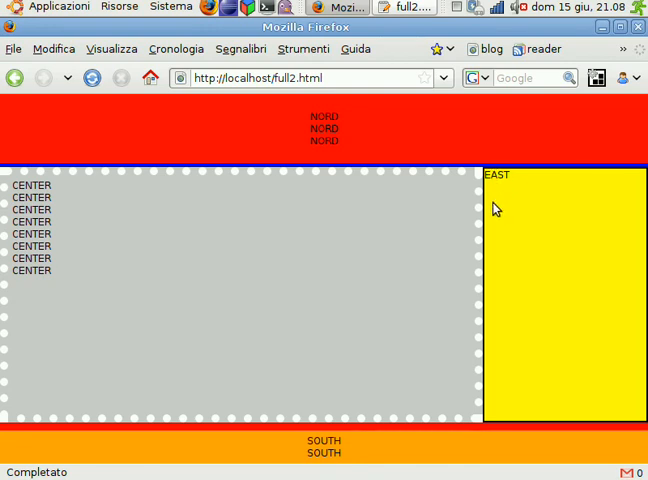
mouse_move(498, 188)
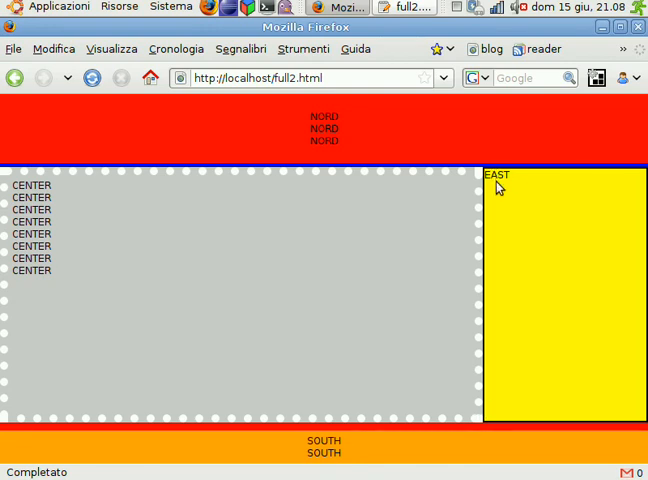
mouse_move(487, 239)
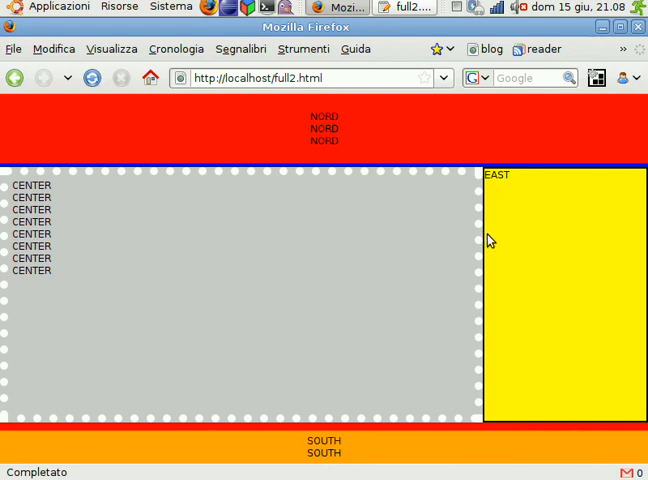
mouse_move(480, 291)
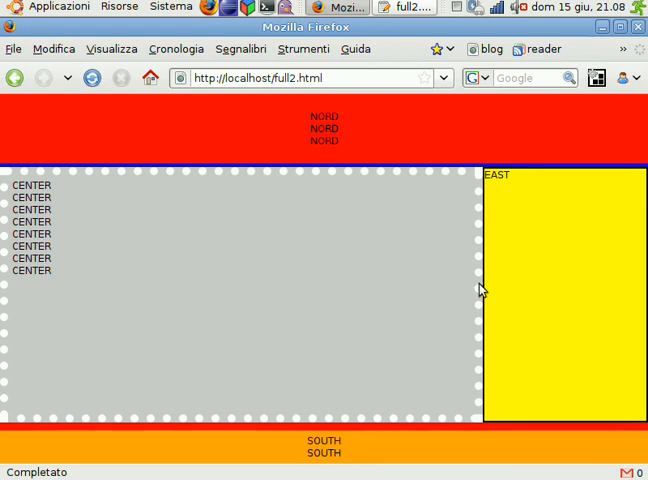